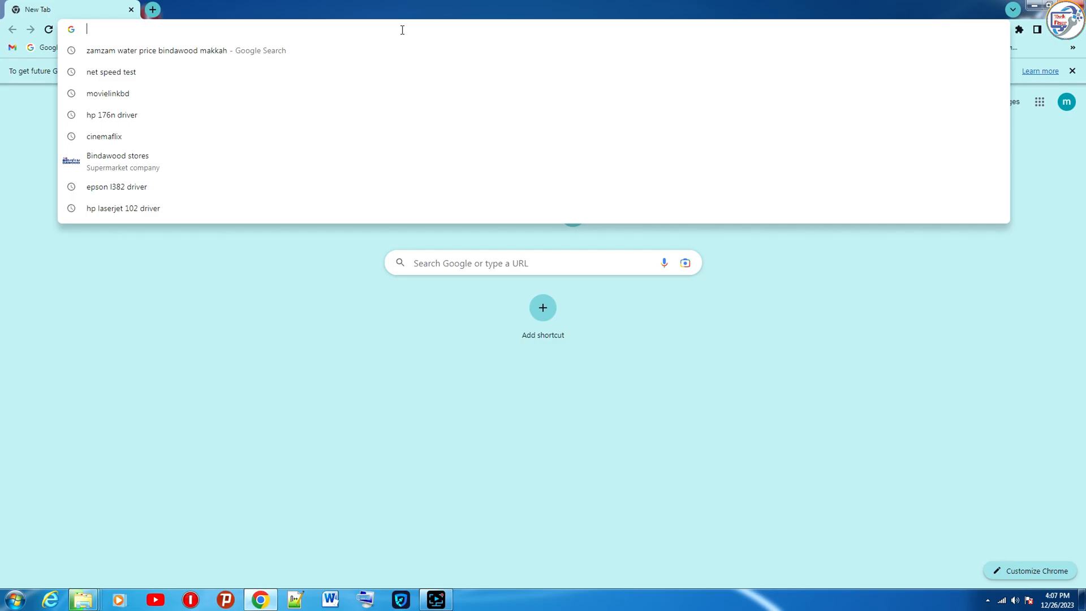
Search Google for 'canon ts3340 driver' via the address-bar suggestion.
{"action": "type", "text": "t"}
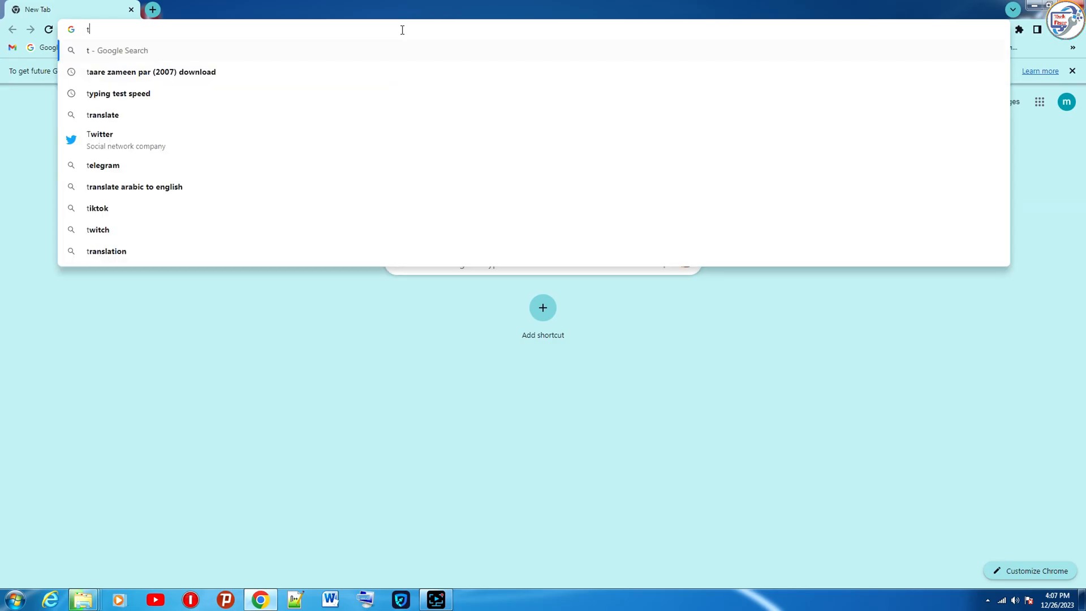
{"action": "type", "text": "co"}
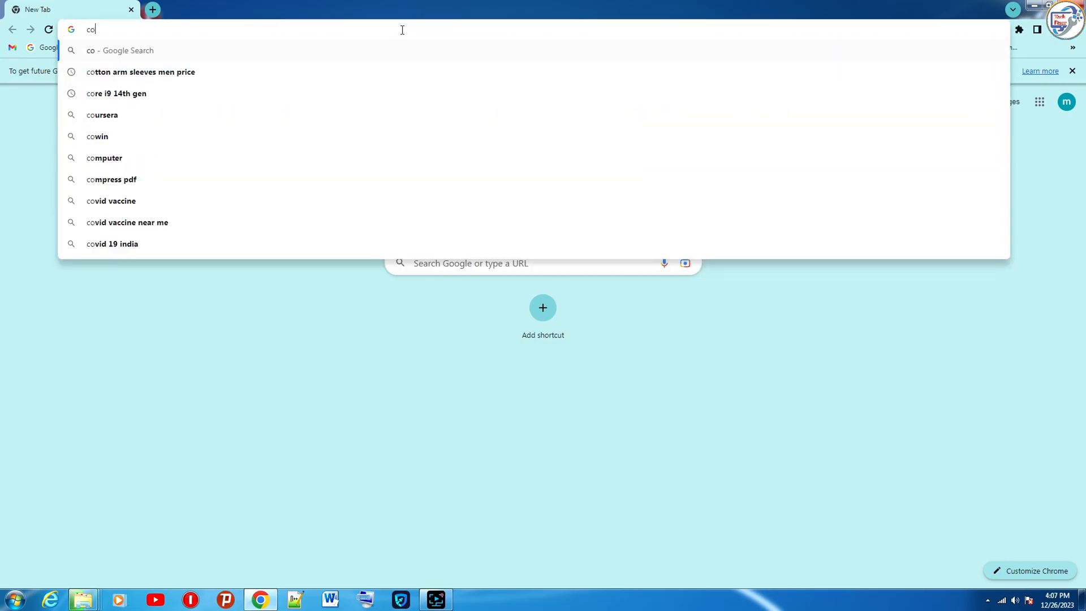
{"action": "type", "text": "non"}
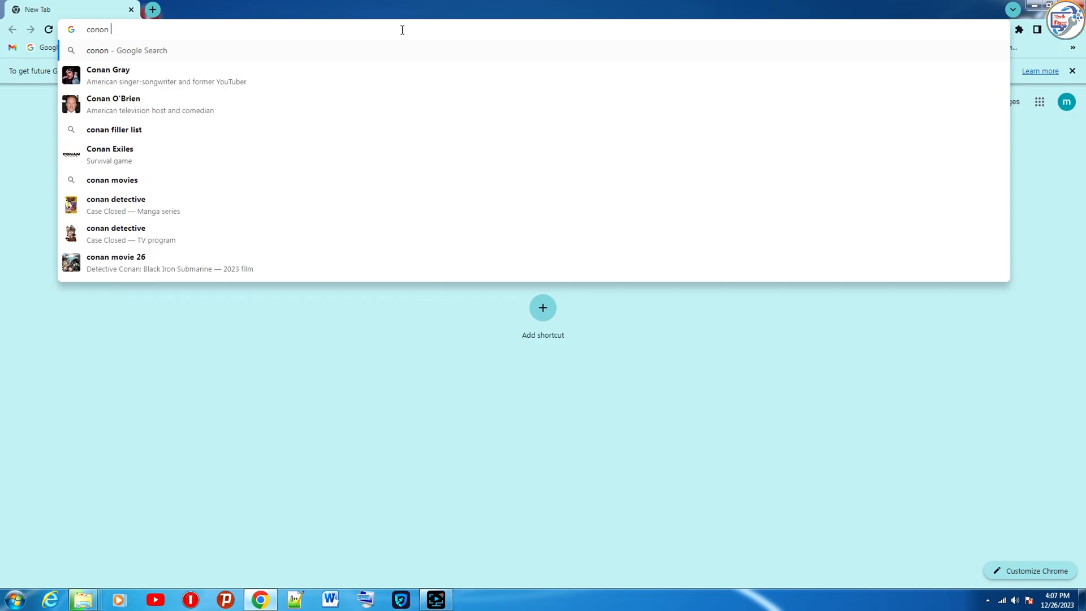
{"action": "type", "text": "ts"}
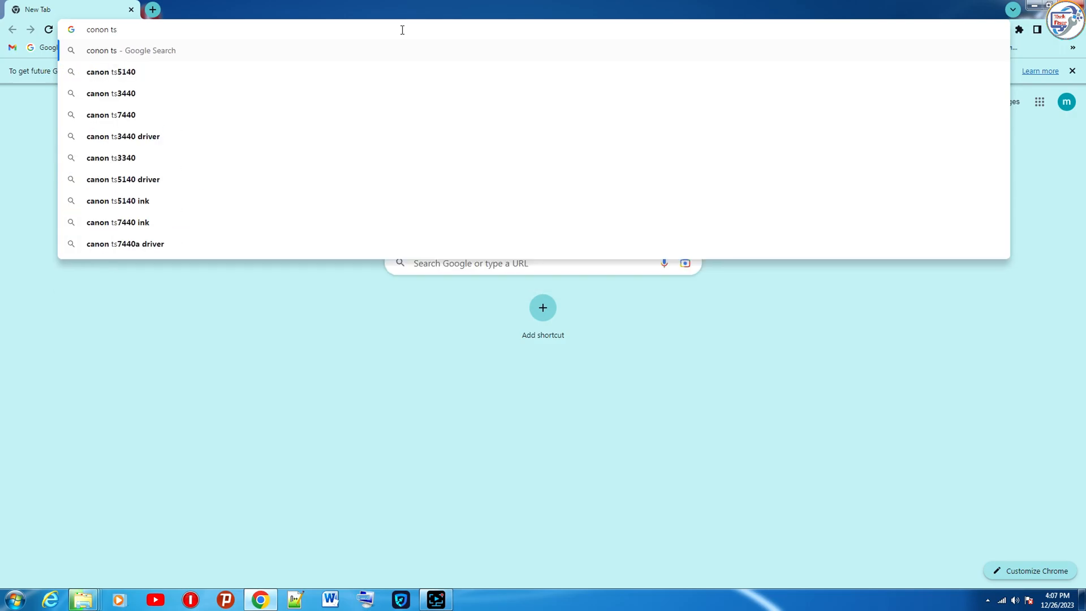
{"action": "type", "text": "3340"}
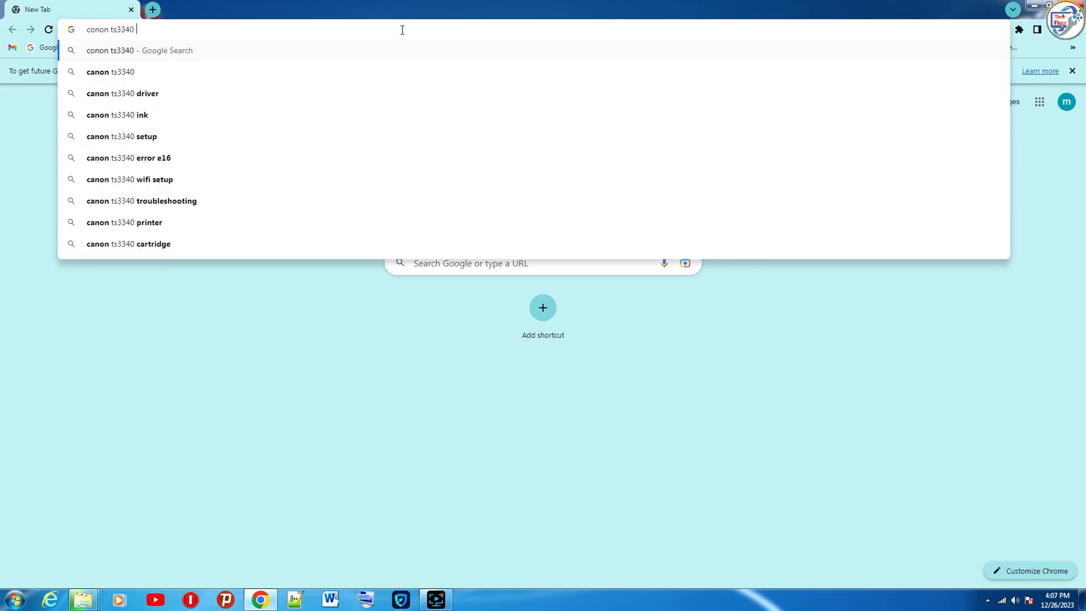
{"action": "type", "text": "dr"}
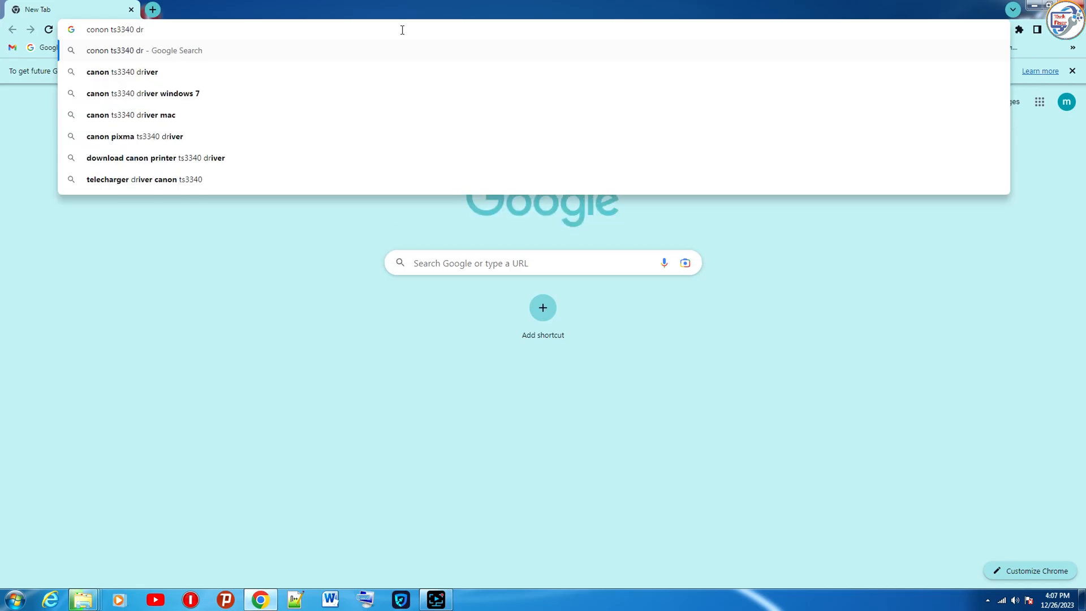
{"action": "left_click", "coordinate": [122, 71]}
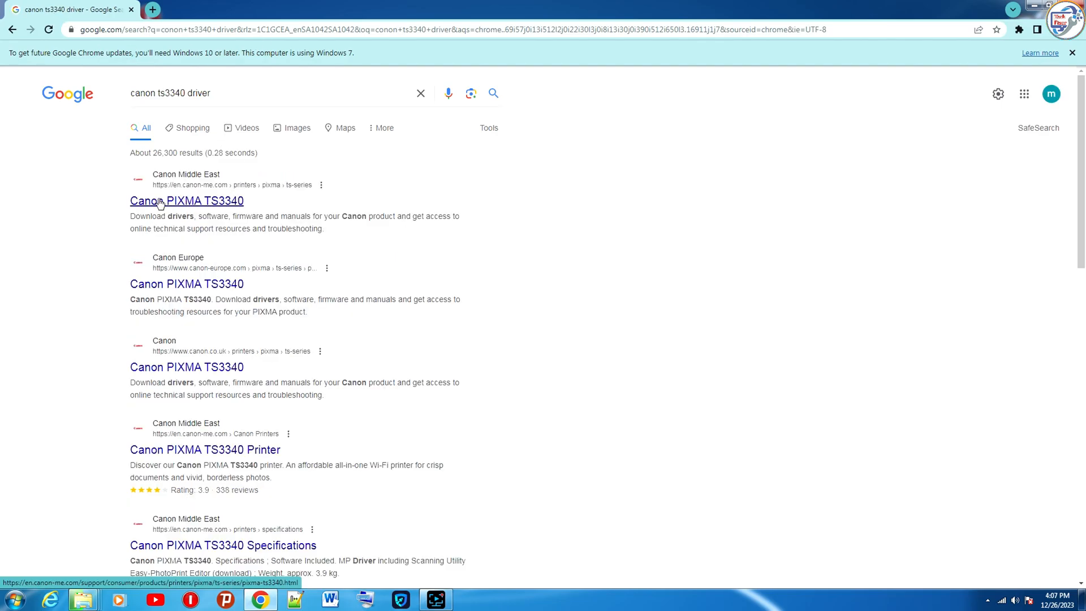
Reach the Drivers list on Canon Middle East's PIXMA TS3340 support page, cookies accepted.
{"action": "left_click", "coordinate": [185, 201]}
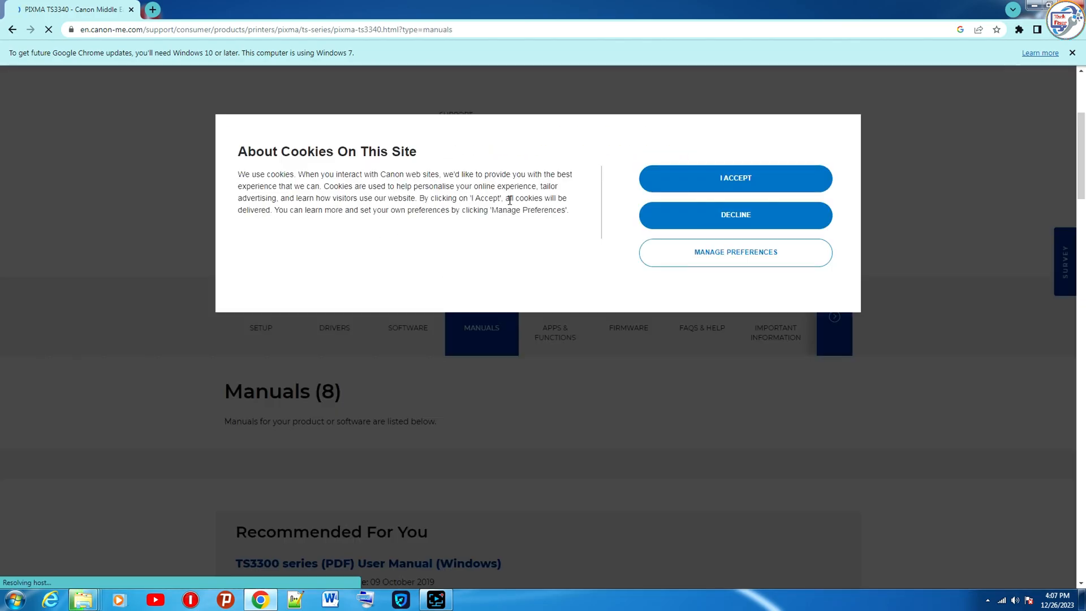
{"action": "left_click", "coordinate": [735, 178]}
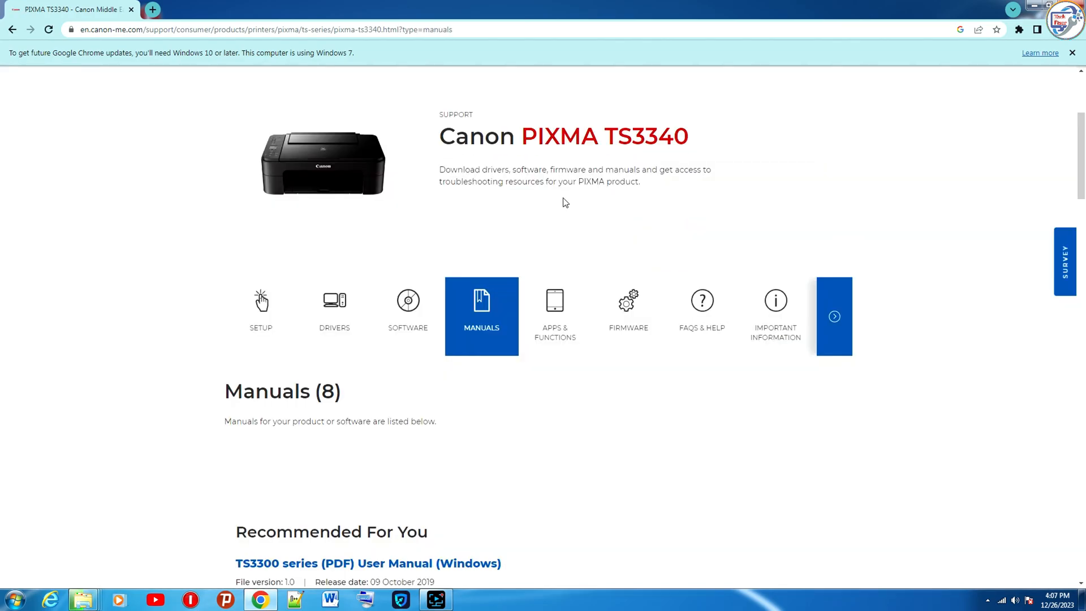
{"action": "left_click", "coordinate": [333, 312]}
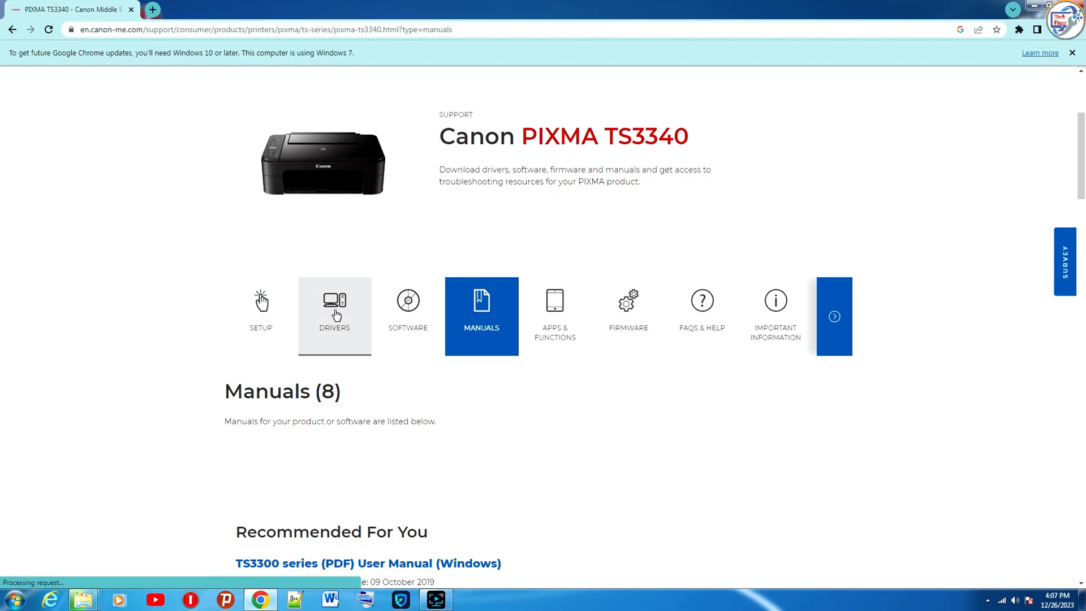
{"action": "left_click", "coordinate": [334, 316]}
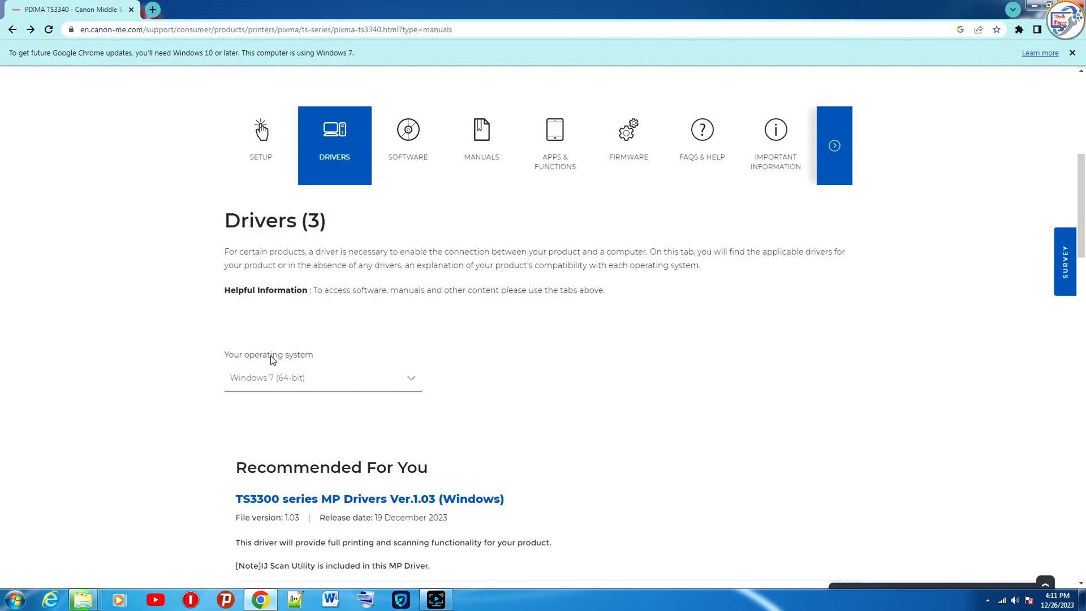
{"action": "scroll", "scroll_direction": "down", "scroll_amount": 3}
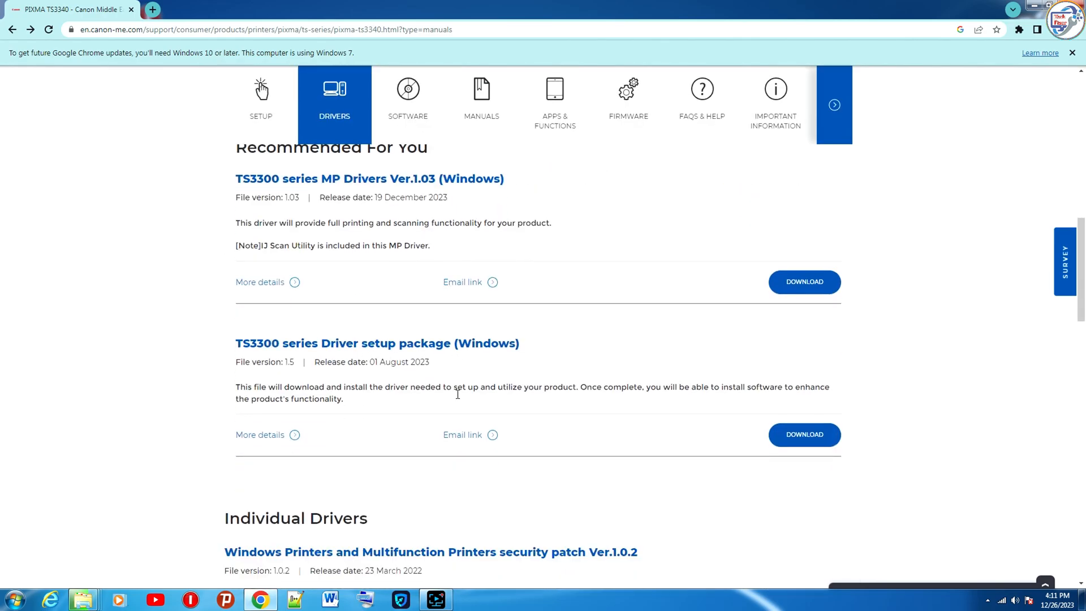
Download the TS3300 series Driver setup package, agreeing to the license, and run it.
{"action": "left_click", "coordinate": [804, 434]}
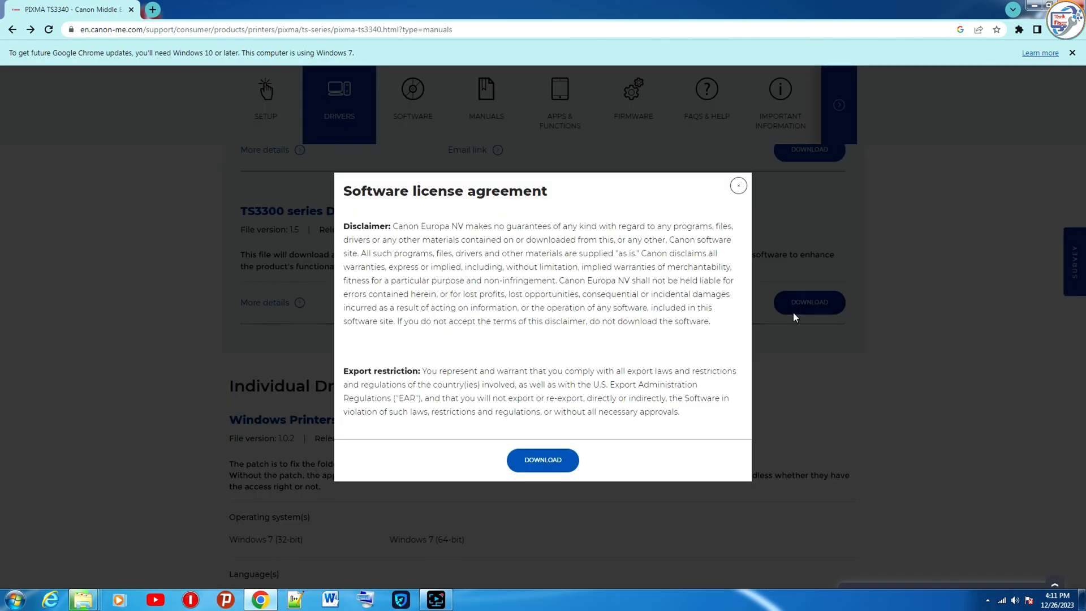
{"action": "left_click", "coordinate": [542, 461]}
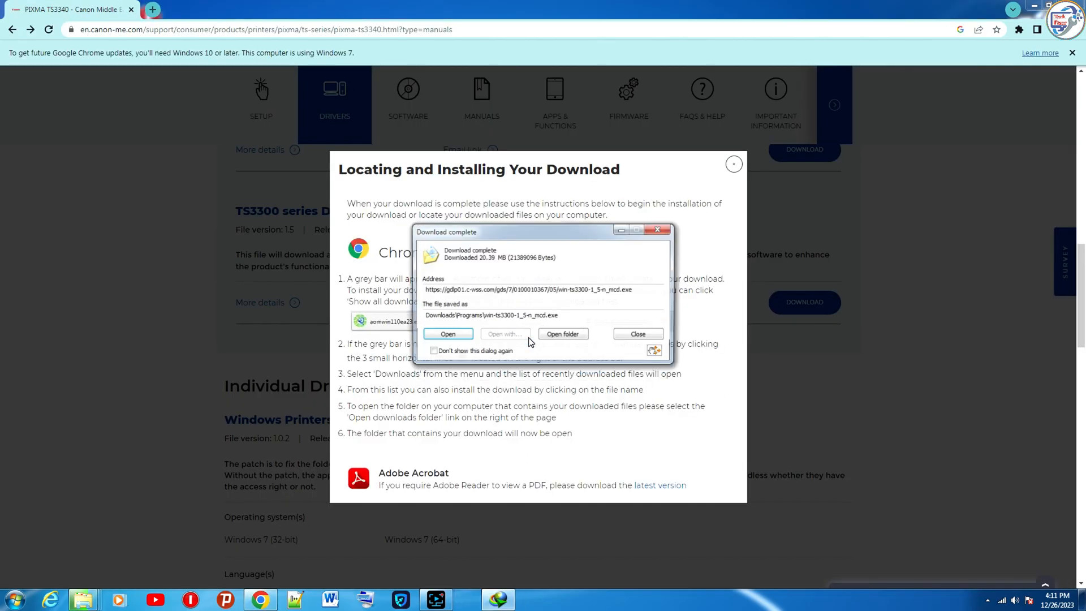
{"action": "left_click", "coordinate": [636, 334]}
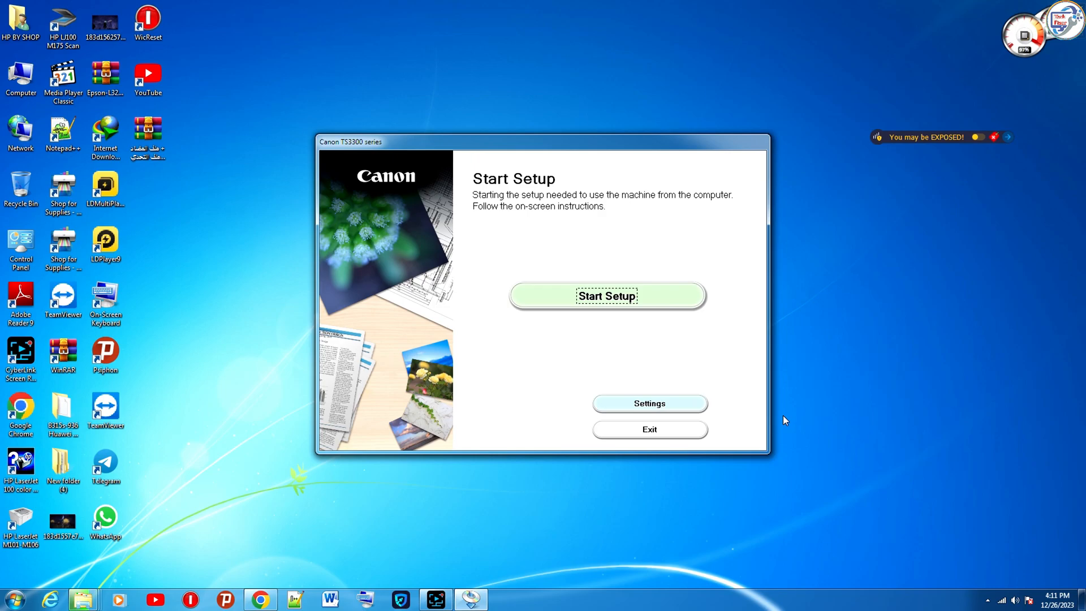
Start setup, pass the security software notice and accept the license agreement.
{"action": "left_click", "coordinate": [606, 295]}
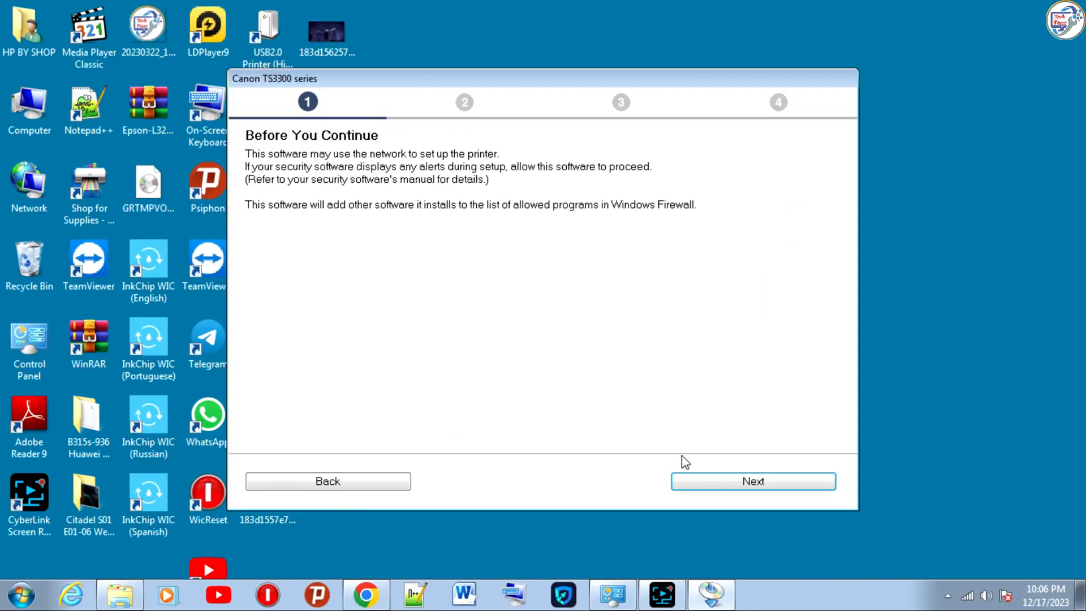
{"action": "left_click", "coordinate": [754, 481]}
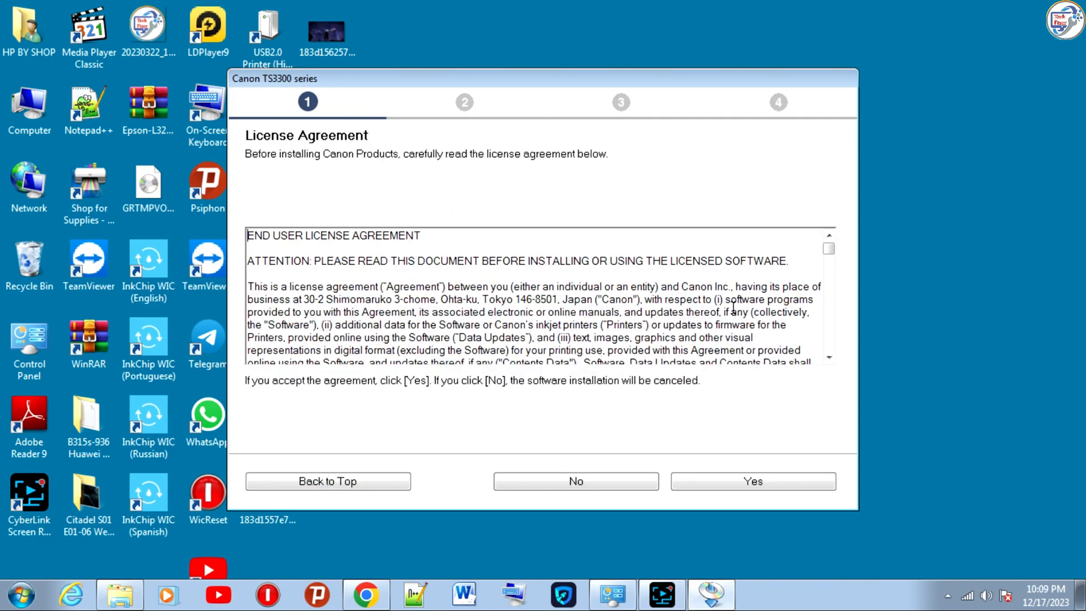
{"action": "mouse_move", "coordinate": [732, 516]}
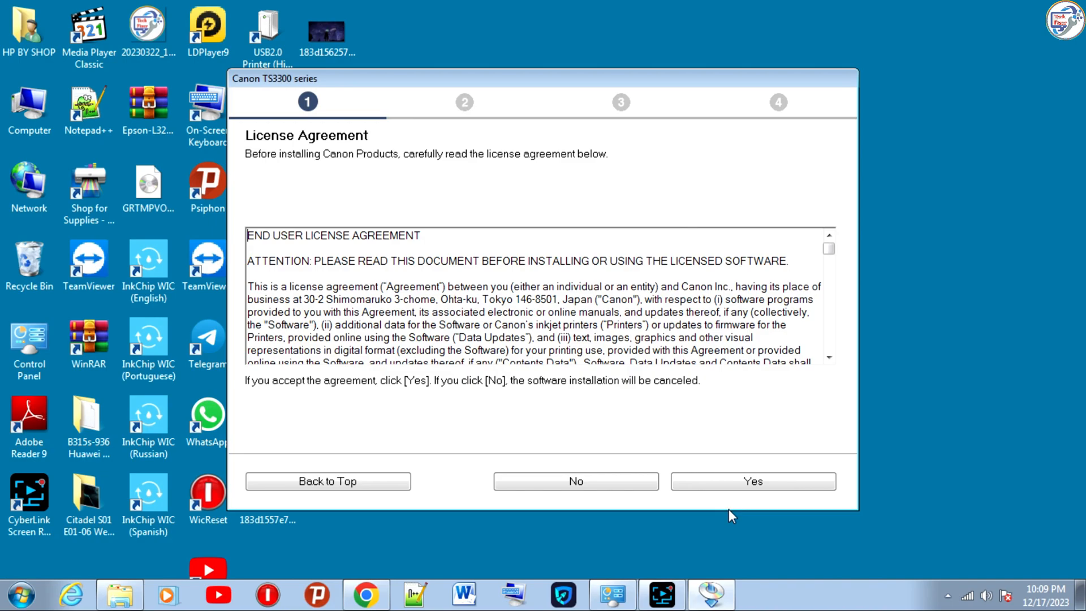
{"action": "left_click", "coordinate": [752, 480]}
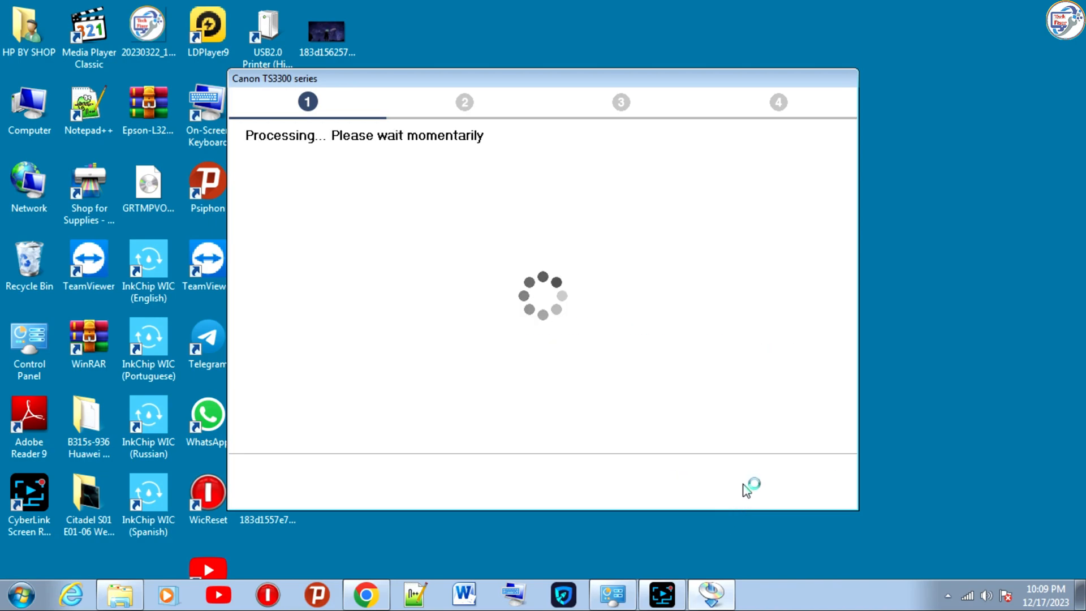
{"action": "mouse_move", "coordinate": [727, 548]}
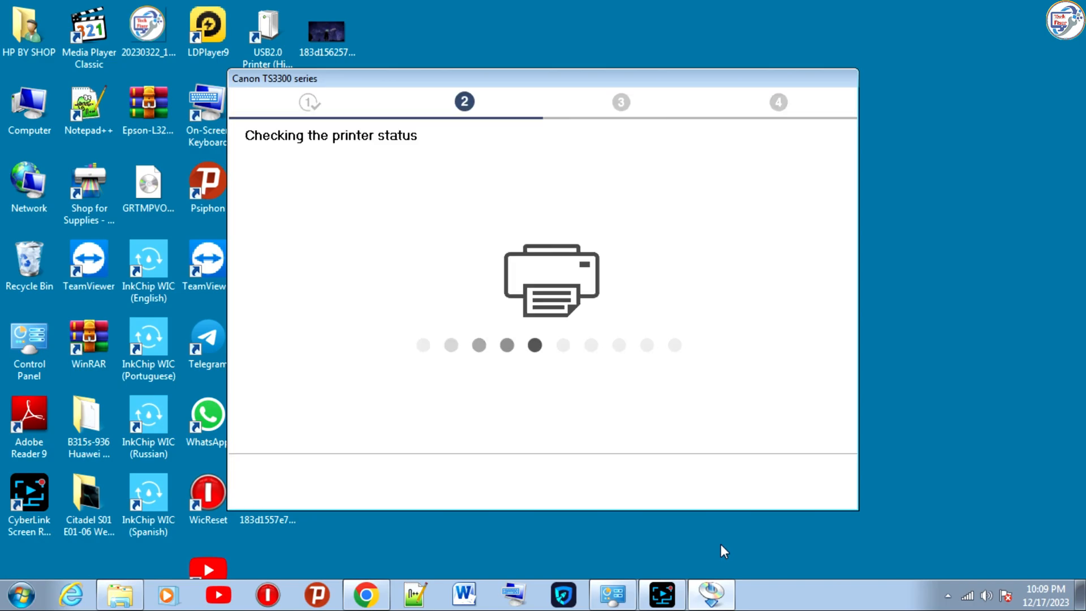
{"action": "mouse_move", "coordinate": [609, 452]}
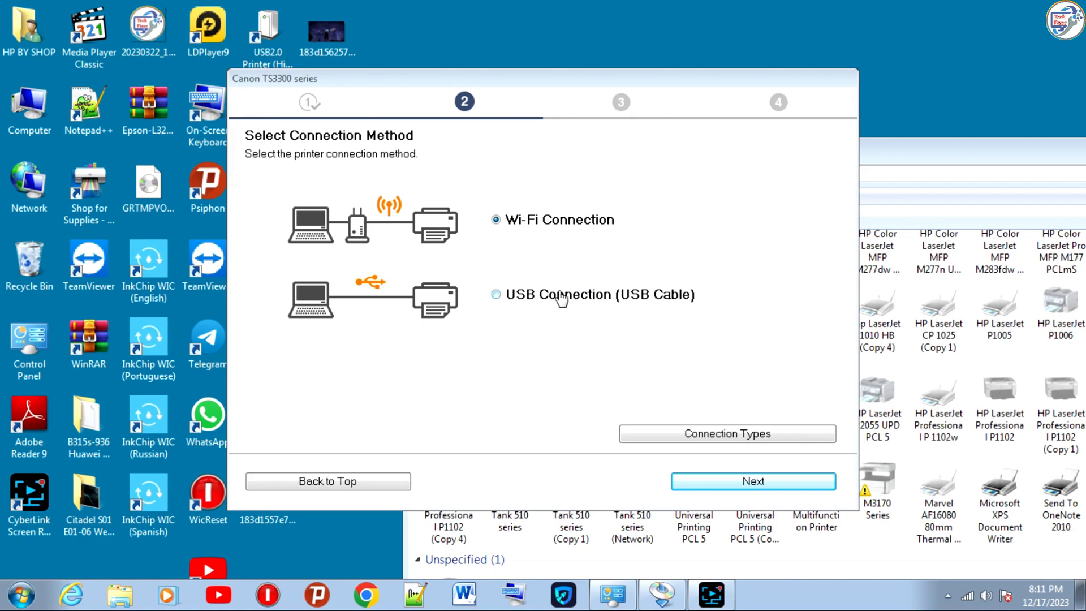
Choose USB Connection (USB Cable) and proceed to install the MP Drivers.
{"action": "left_click", "coordinate": [496, 294]}
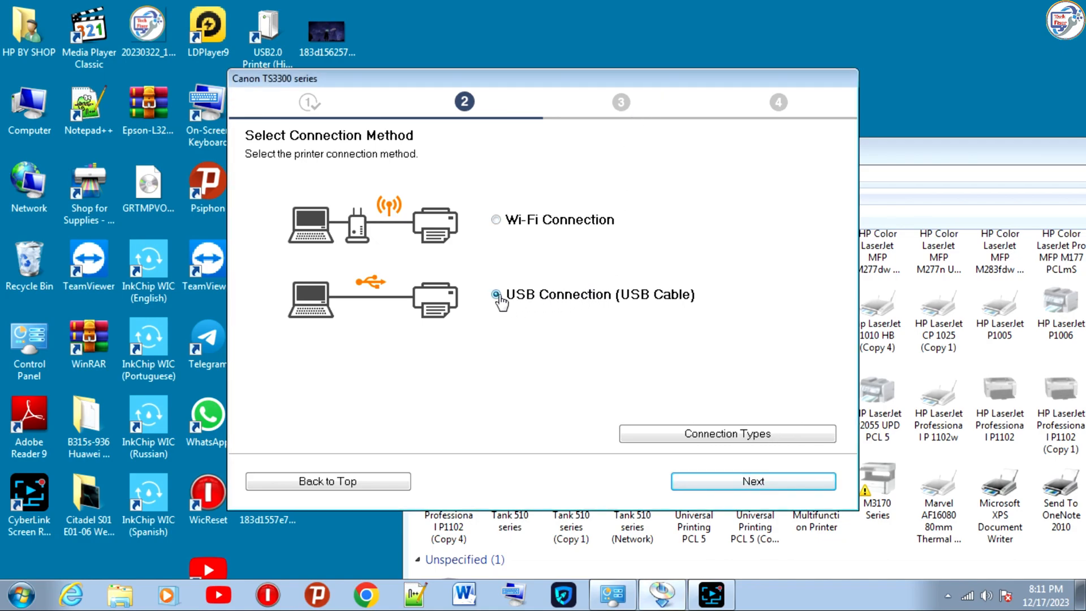
{"action": "left_click", "coordinate": [753, 481]}
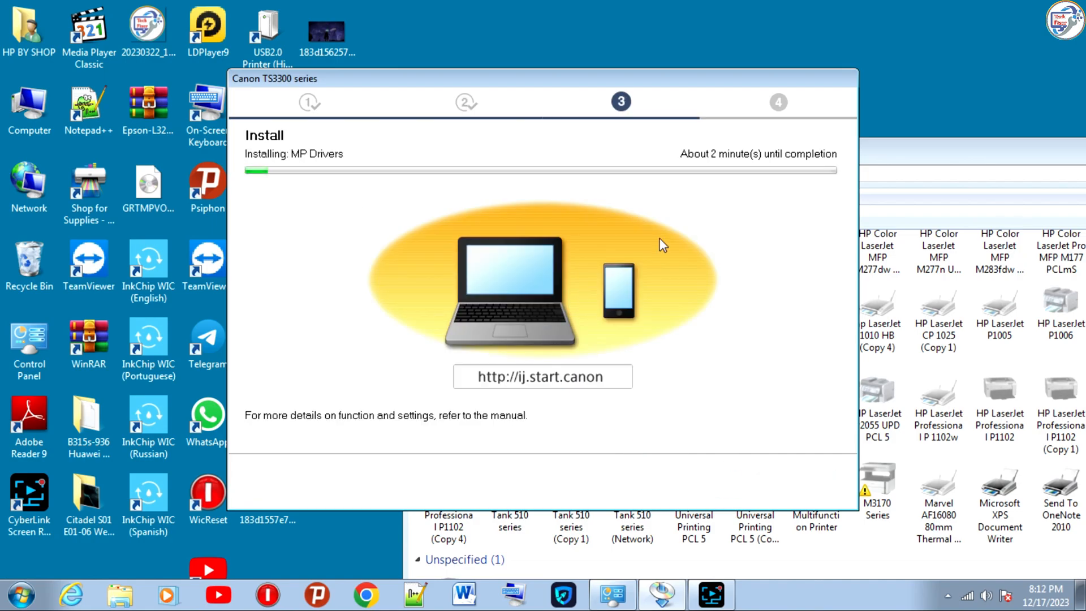
Wait on the Install screen while MP Drivers installation progresses.
{"action": "right_click", "coordinate": [662, 244]}
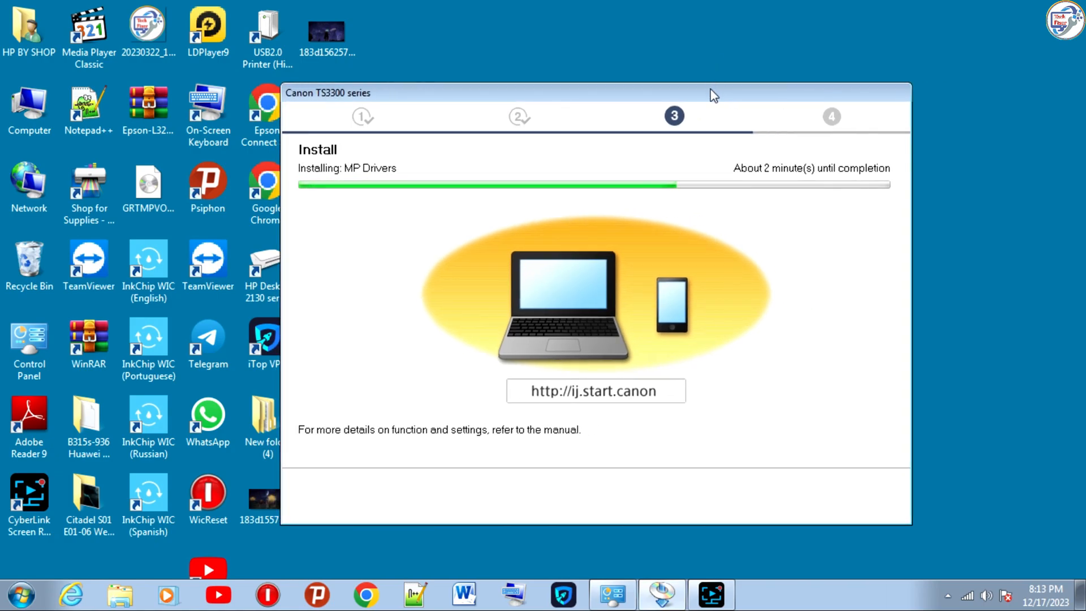
{"action": "mouse_move", "coordinate": [715, 47]}
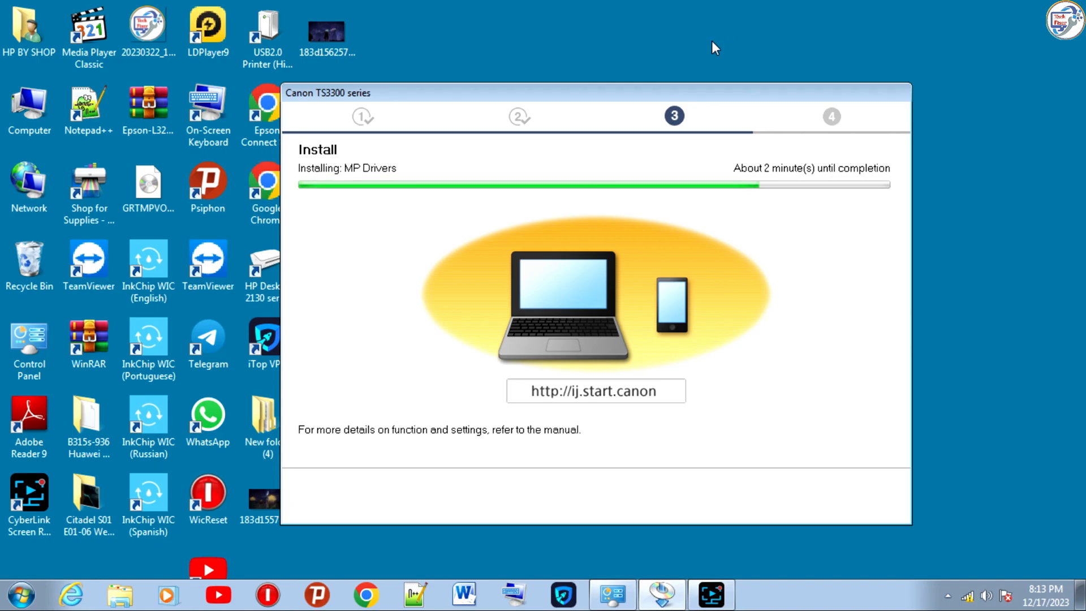